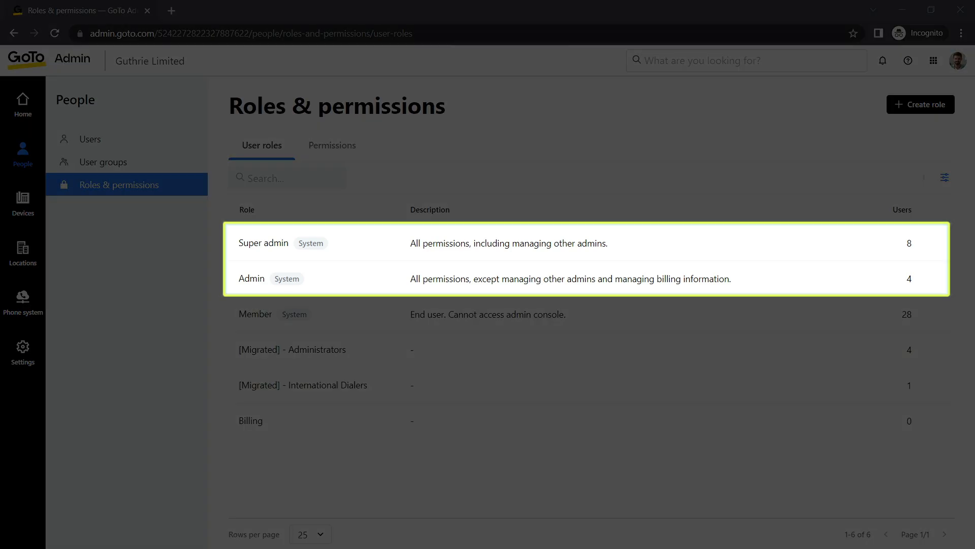
- Go to the Home page to show the Your products overview
{"action": "left_click", "coordinate": [22, 103]}
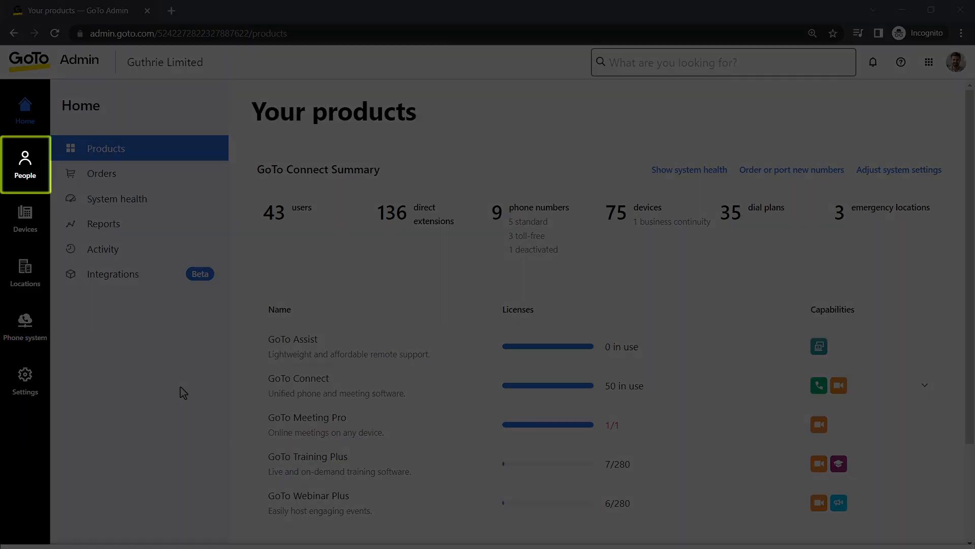
{"action": "left_click", "coordinate": [25, 163]}
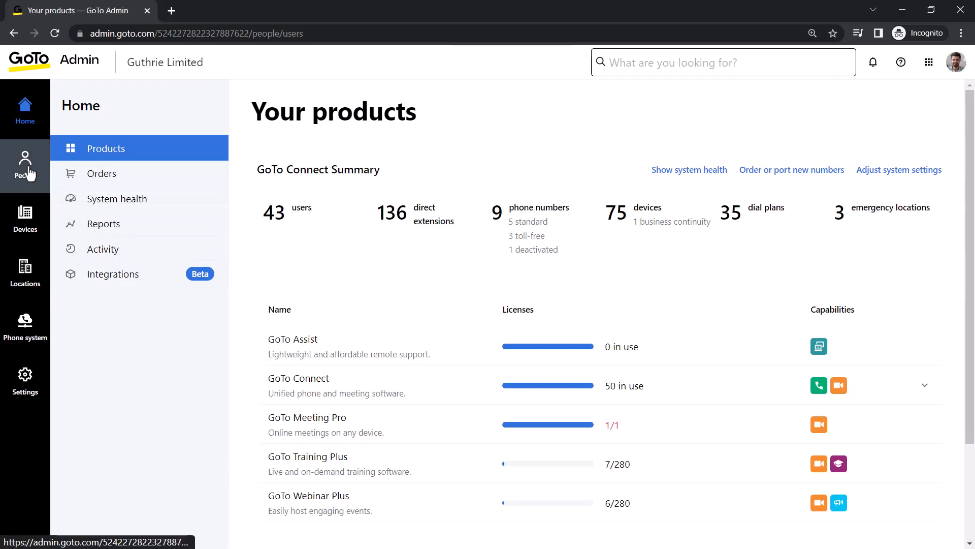
{"action": "left_click", "coordinate": [25, 165]}
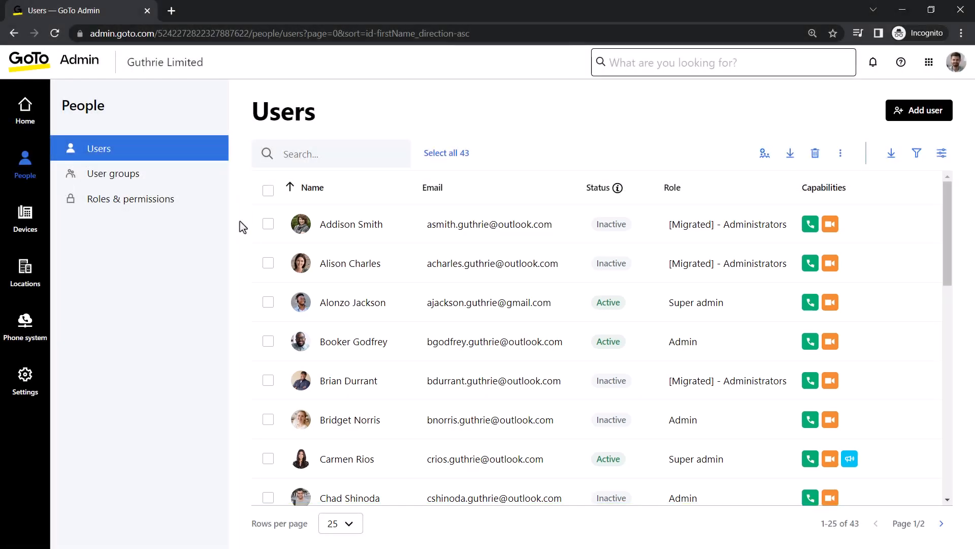
{"action": "left_click", "coordinate": [354, 342]}
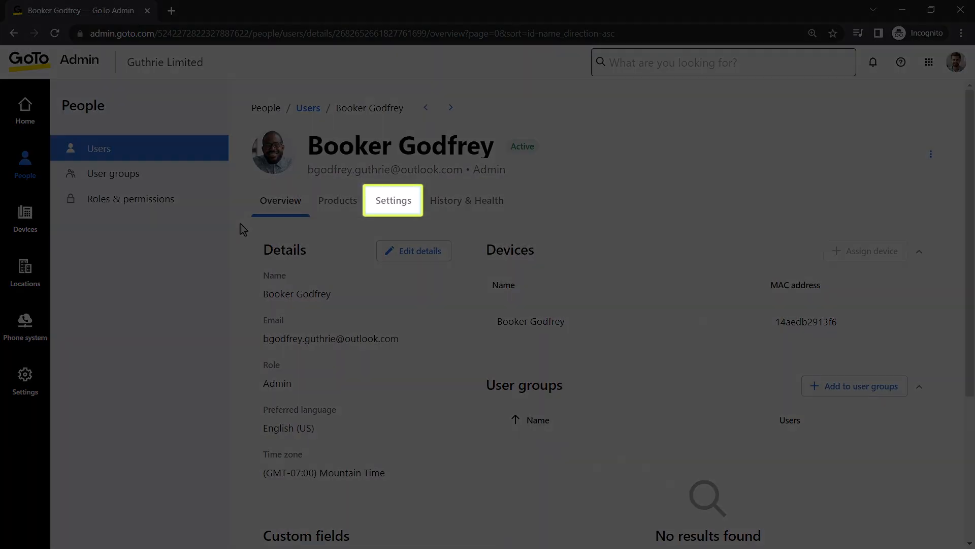
{"action": "left_click", "coordinate": [393, 200]}
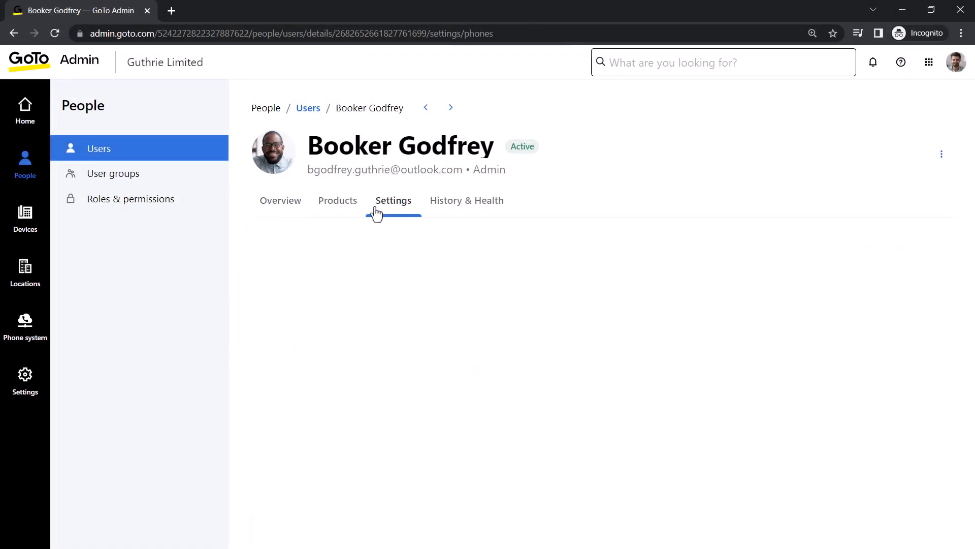
{"action": "left_click", "coordinate": [393, 200]}
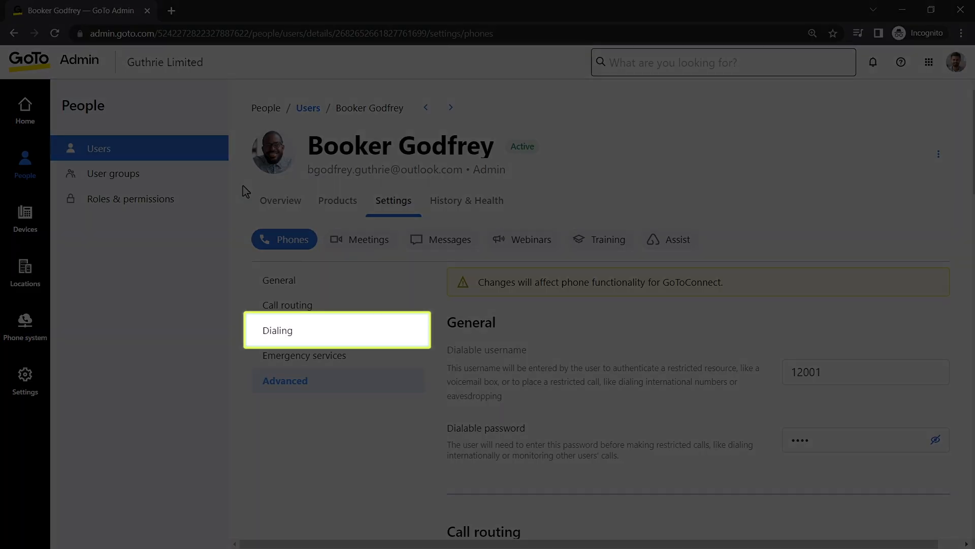
{"action": "left_click", "coordinate": [278, 331]}
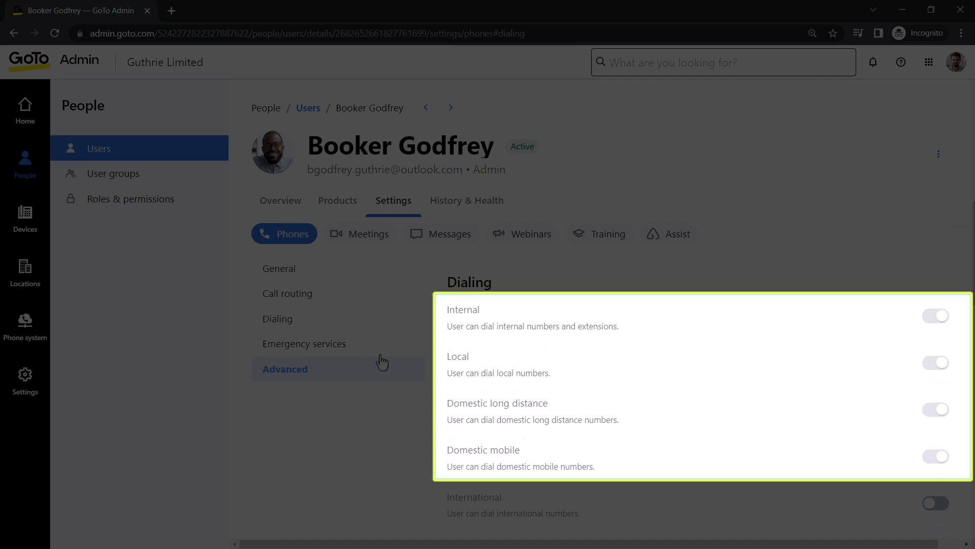
{"action": "scroll", "scroll_direction": "down", "scroll_amount": 3}
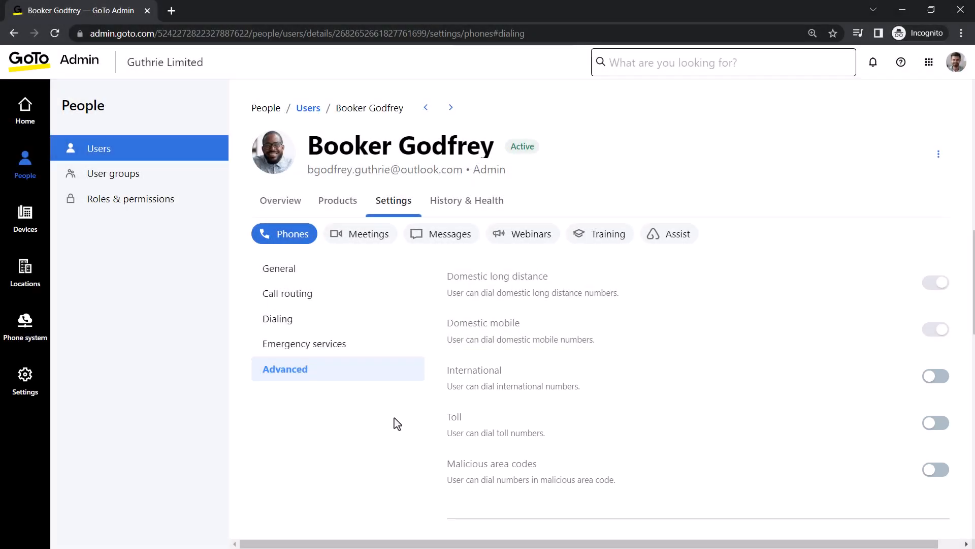
{"action": "mouse_move", "coordinate": [936, 375]}
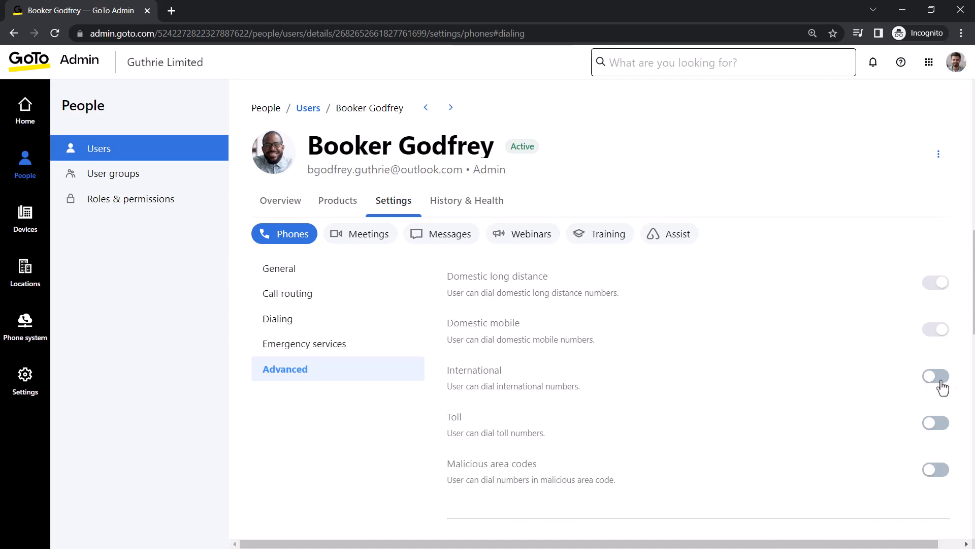
{"action": "left_click", "coordinate": [934, 376]}
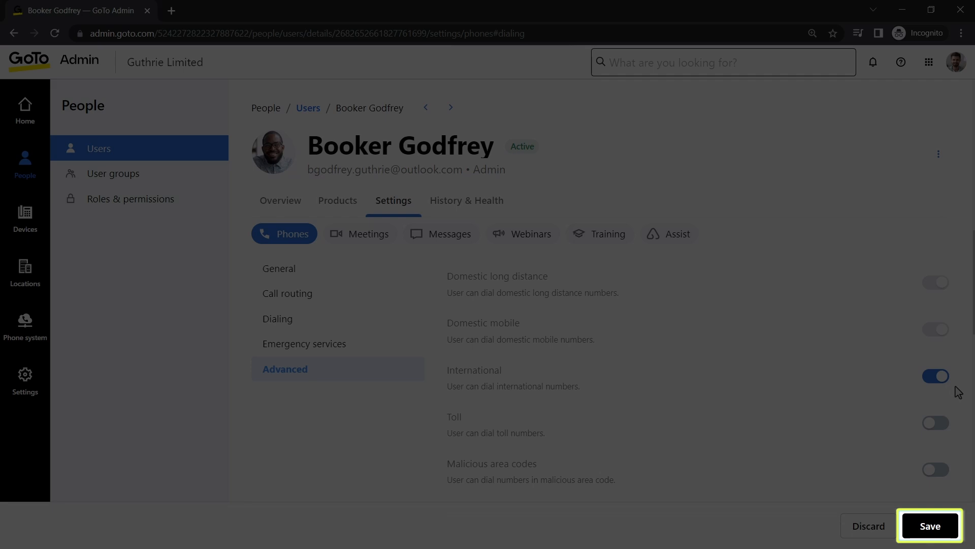
{"action": "left_click", "coordinate": [929, 525]}
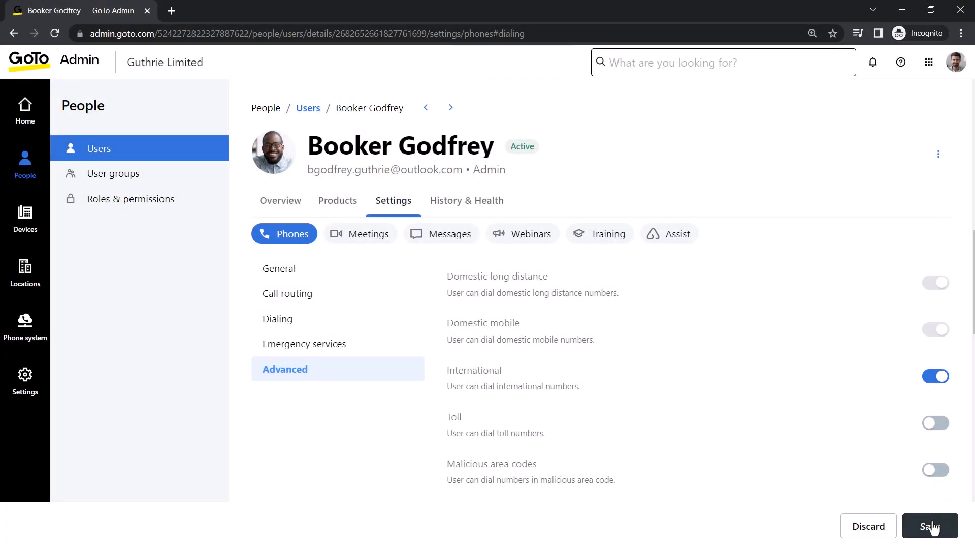
{"action": "left_click", "coordinate": [930, 526]}
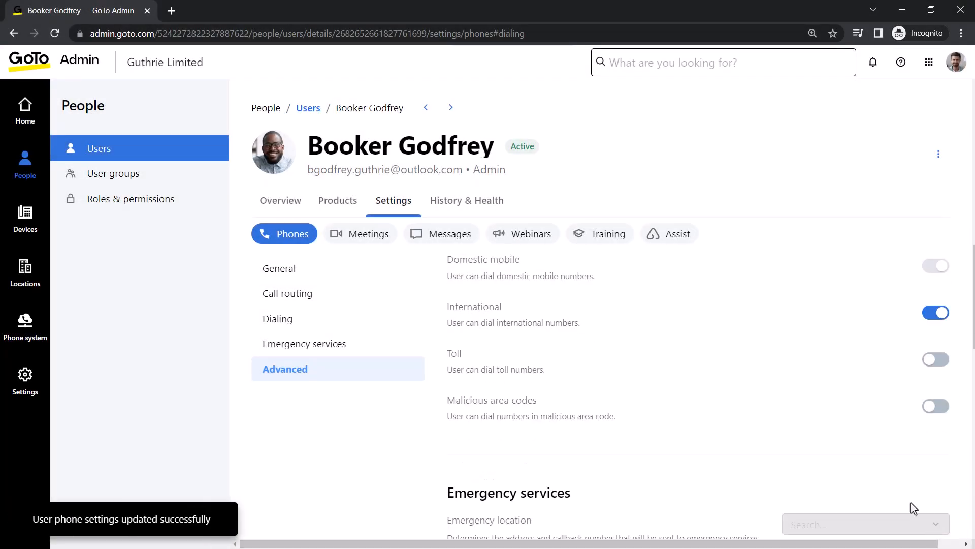